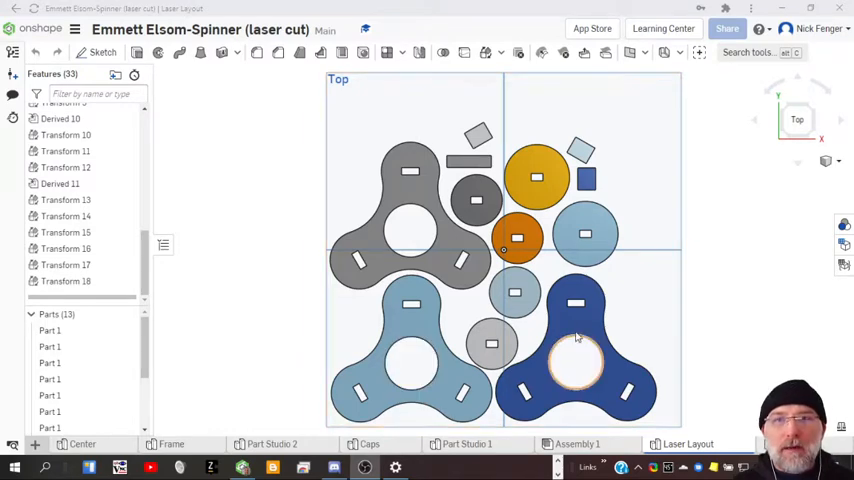
mouse_move(728, 316)
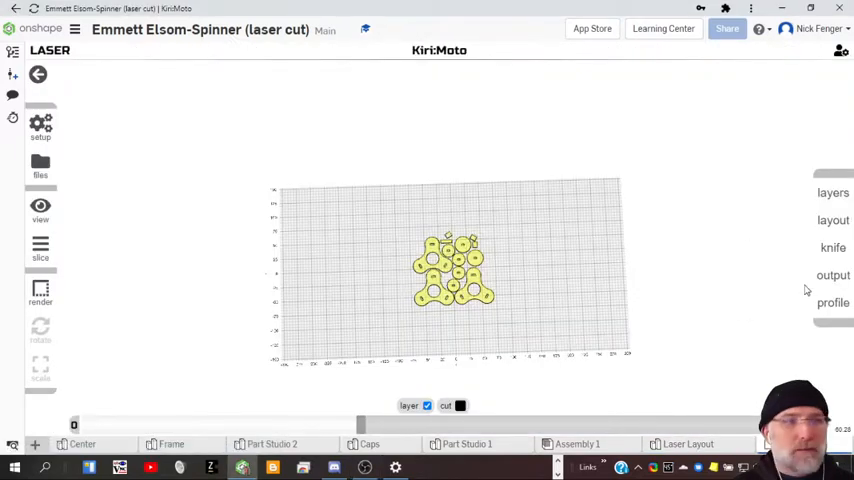
- Preview the laser cut paths, check the Output panel, return to layout and preview again
click(40, 248)
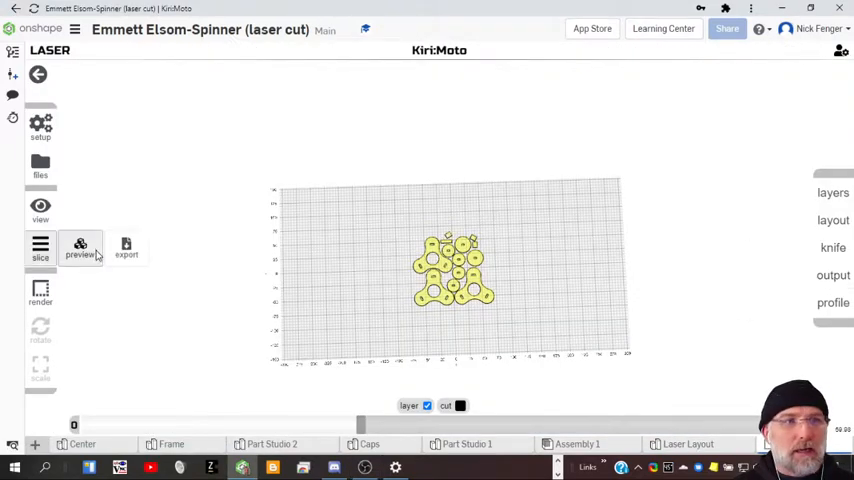
click(80, 248)
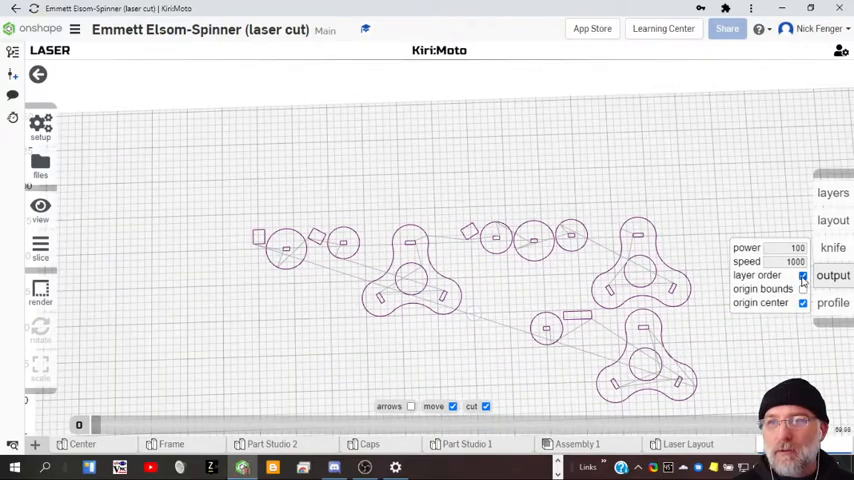
click(802, 276)
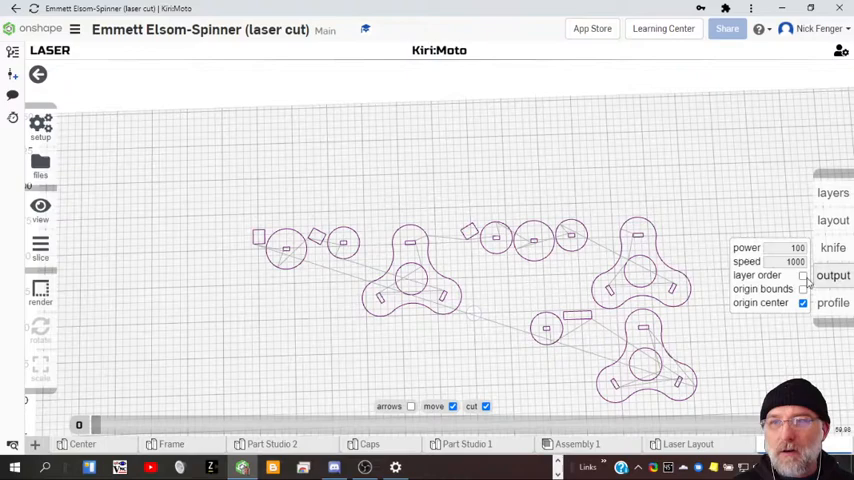
click(40, 168)
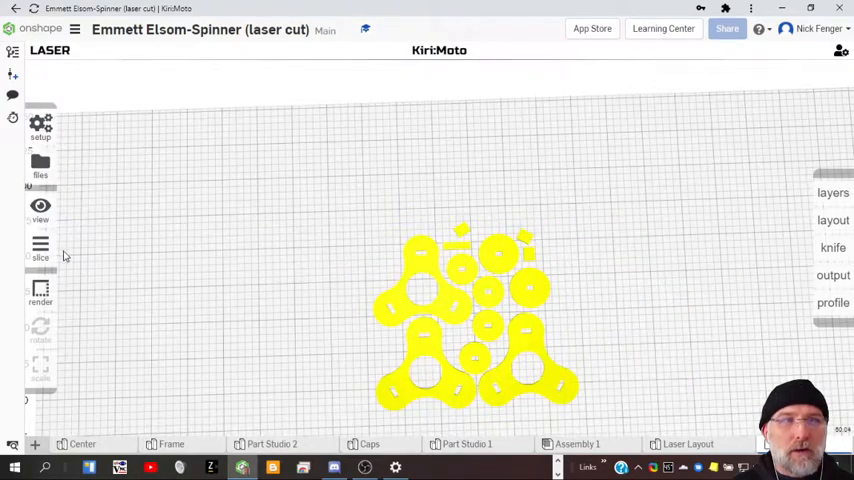
click(40, 250)
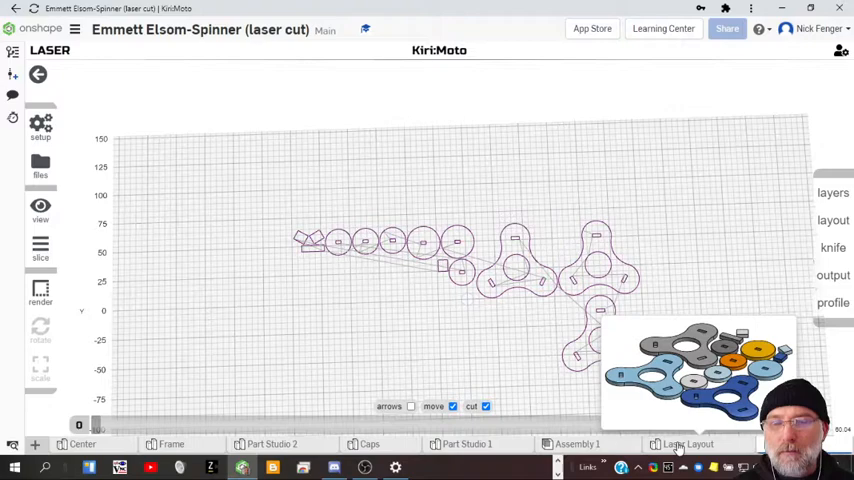
- Switch to the Laser Layout part studio with the nested spinner parts
click(688, 444)
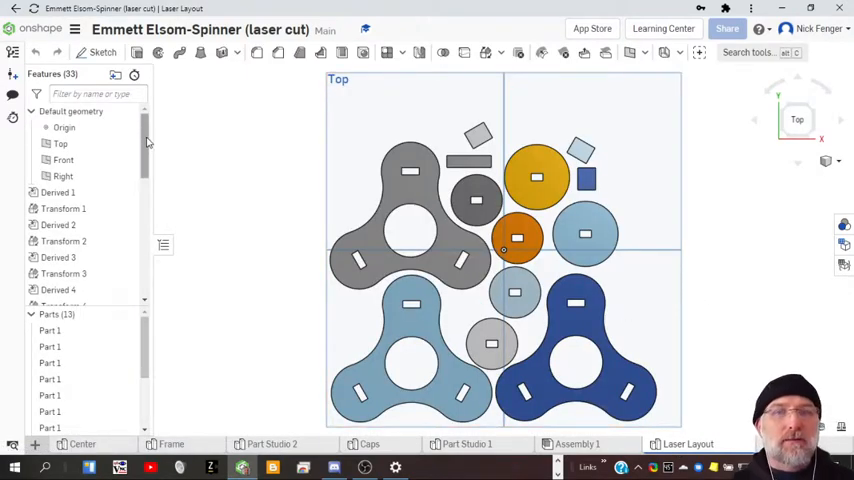
mouse_move(320, 158)
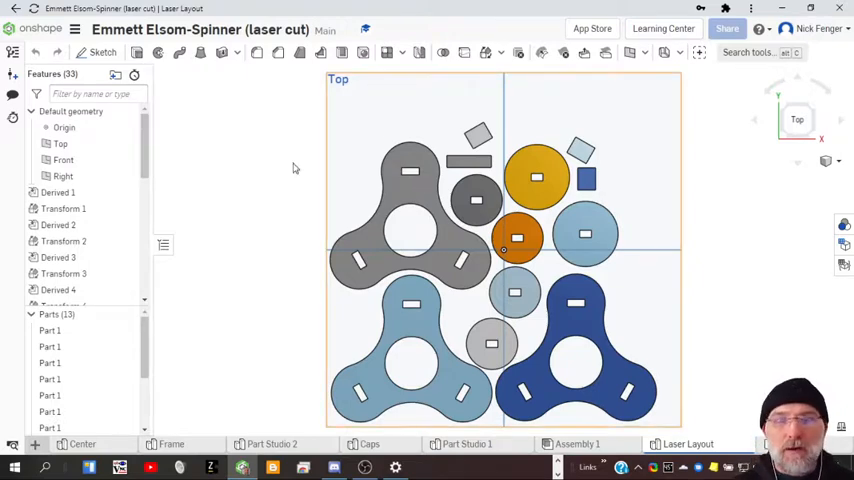
mouse_move(280, 216)
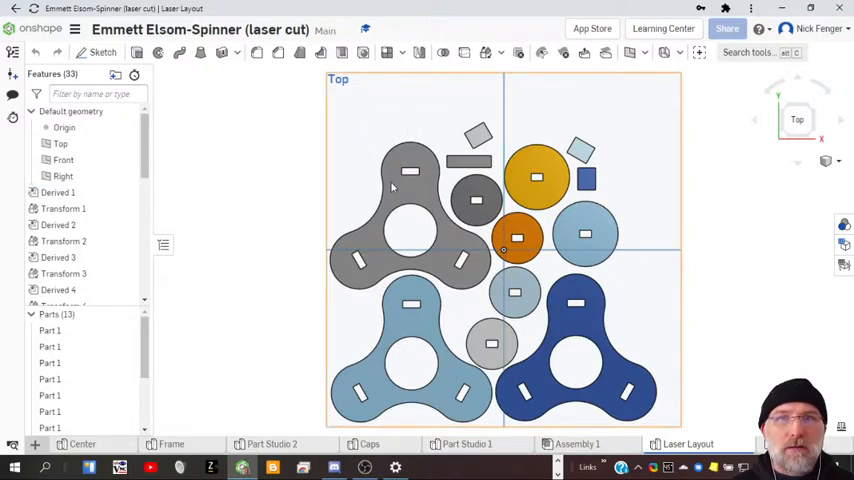
- Start Sketch 1 on the Top plane for projecting the spinner part outlines
click(102, 52)
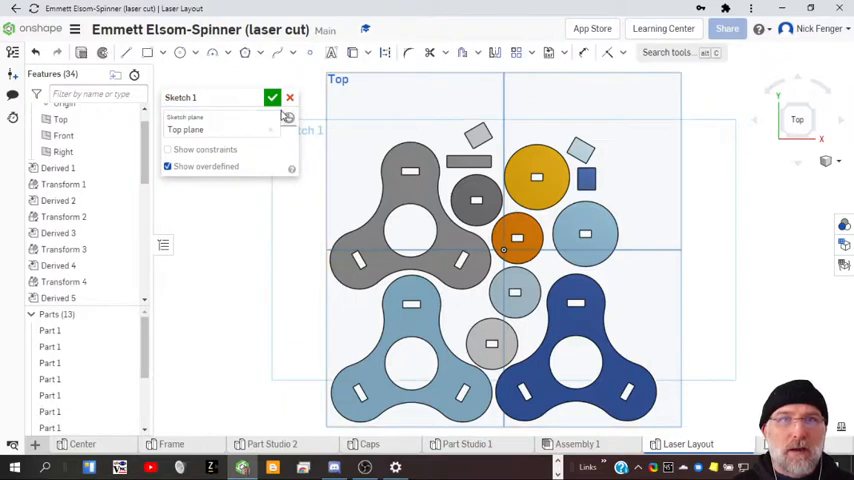
scroll(down, 3)
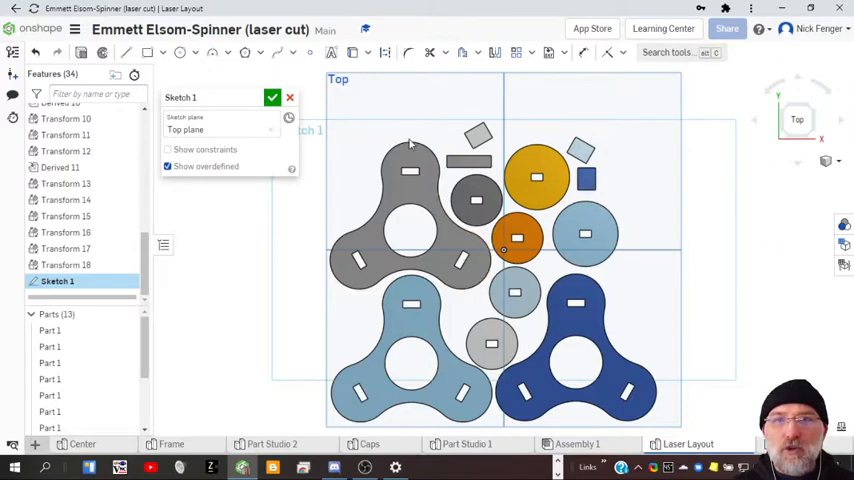
mouse_move(336, 104)
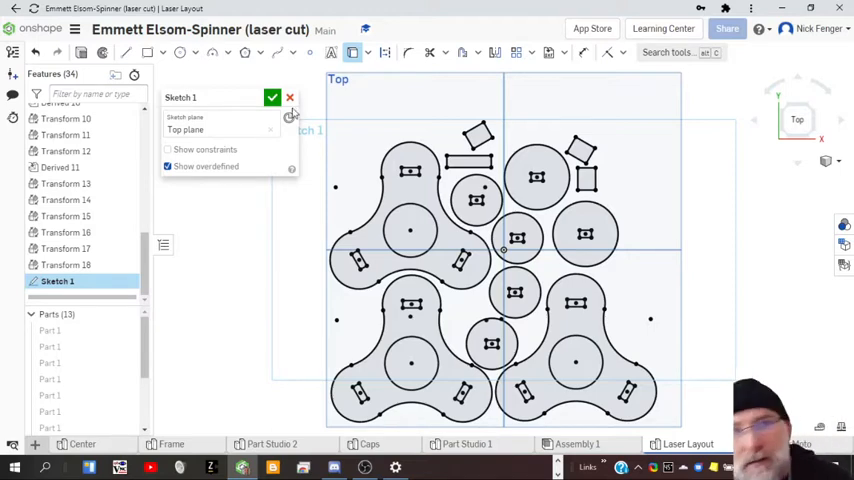
- Confirm Sketch 1 so the projected outlines join the Laser Layout features
click(272, 96)
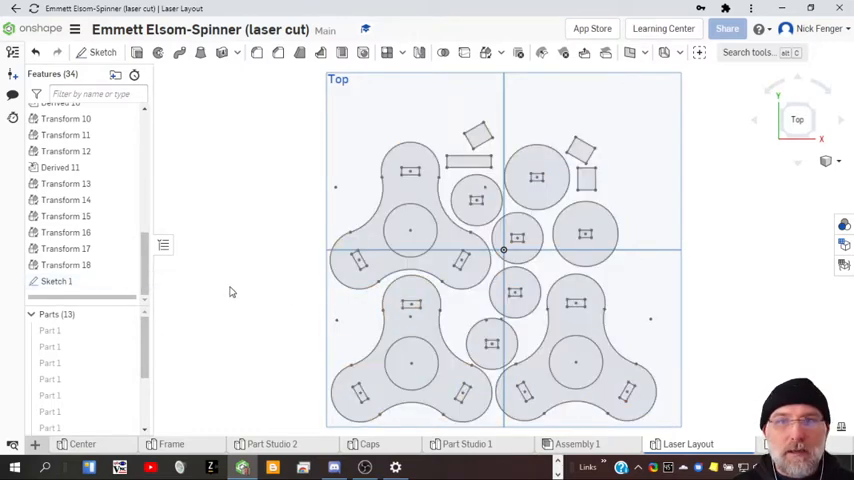
click(490, 344)
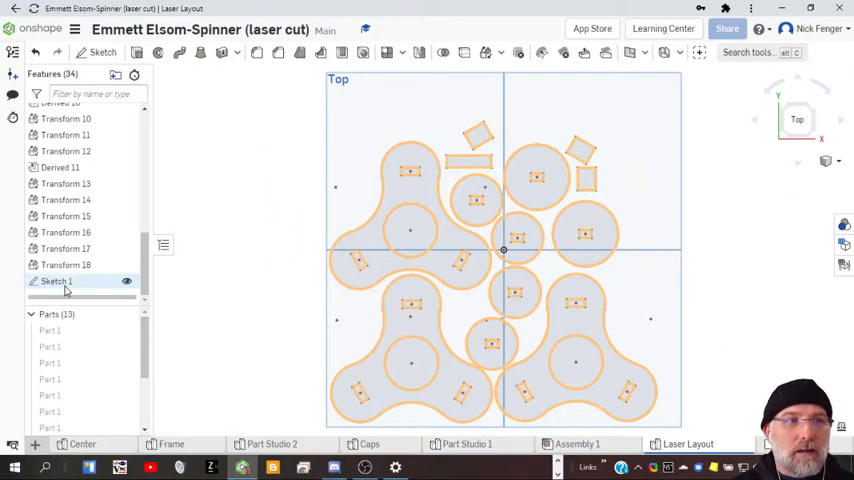
- Export Sketch 1 as a DWG, version 2000, downloaded and stored in a new tab
right_click(58, 280)
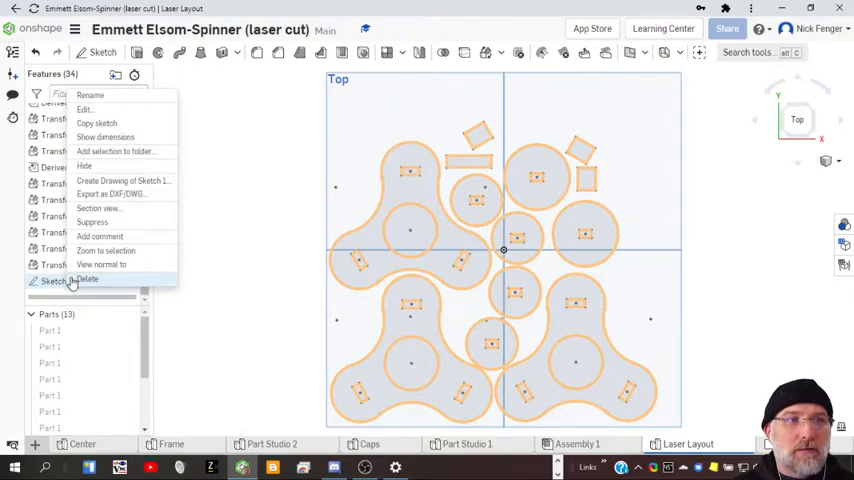
mouse_move(110, 194)
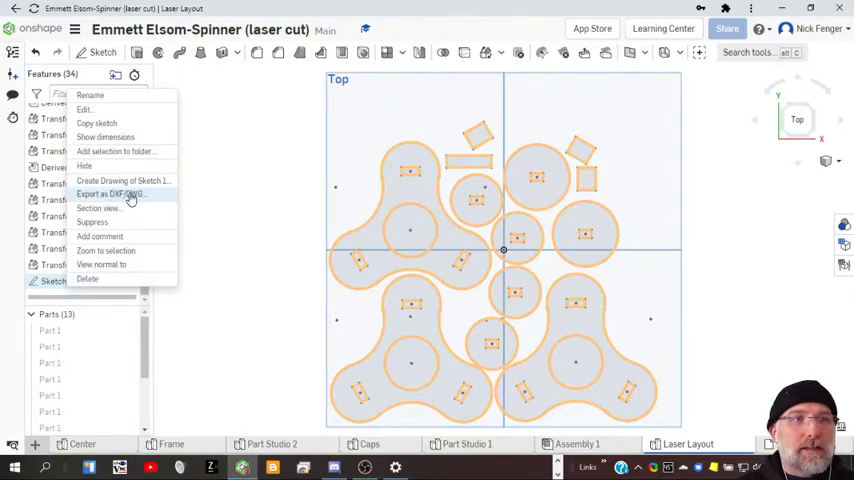
click(108, 192)
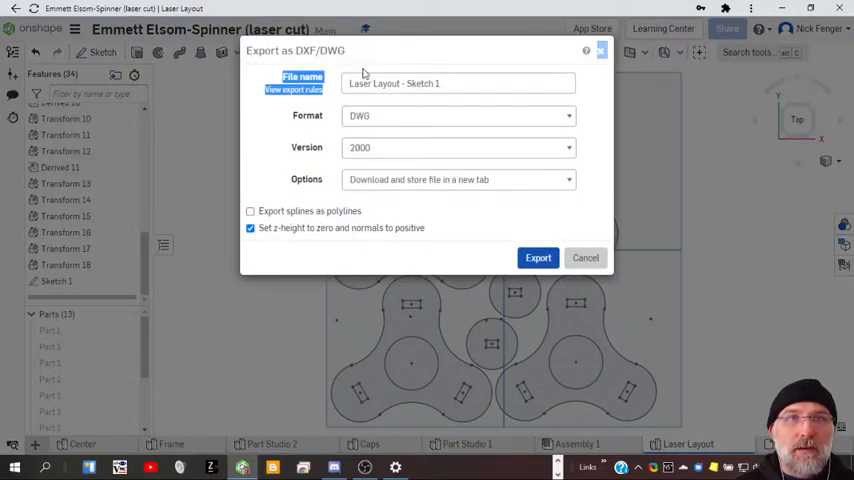
mouse_move(336, 224)
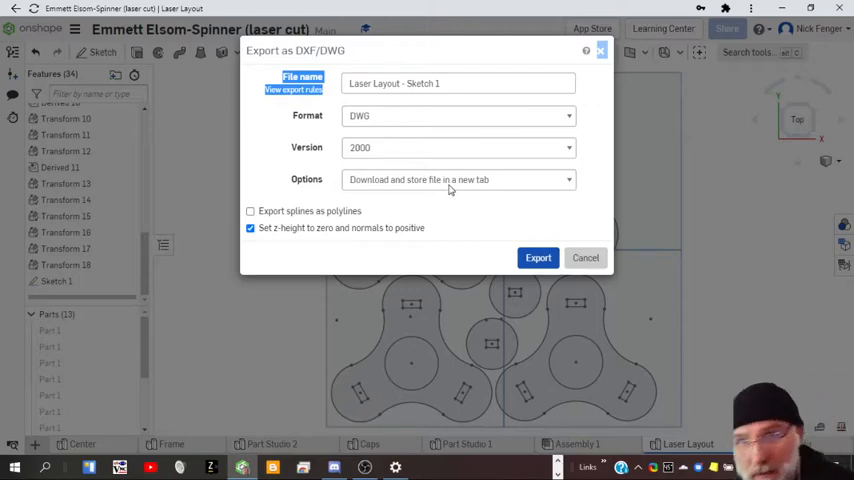
mouse_move(416, 190)
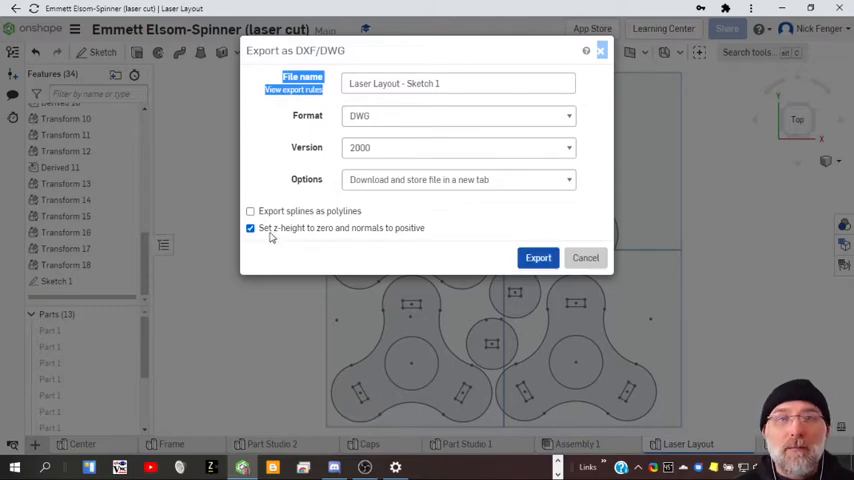
mouse_move(538, 258)
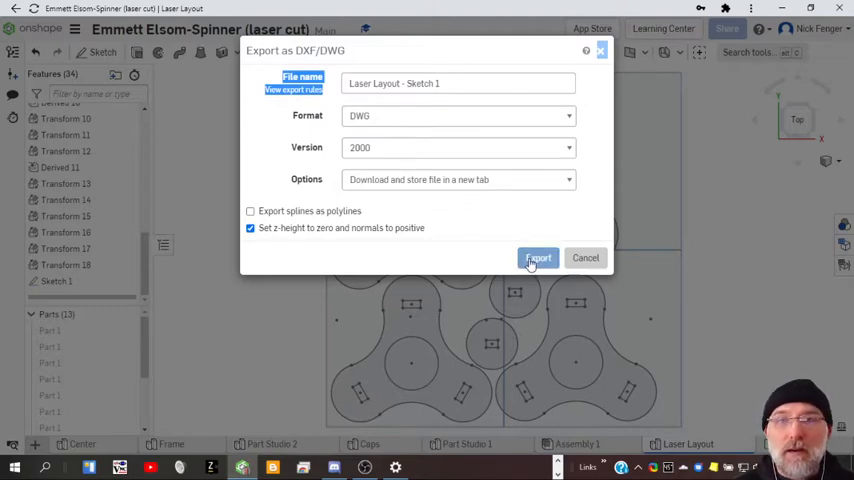
click(538, 258)
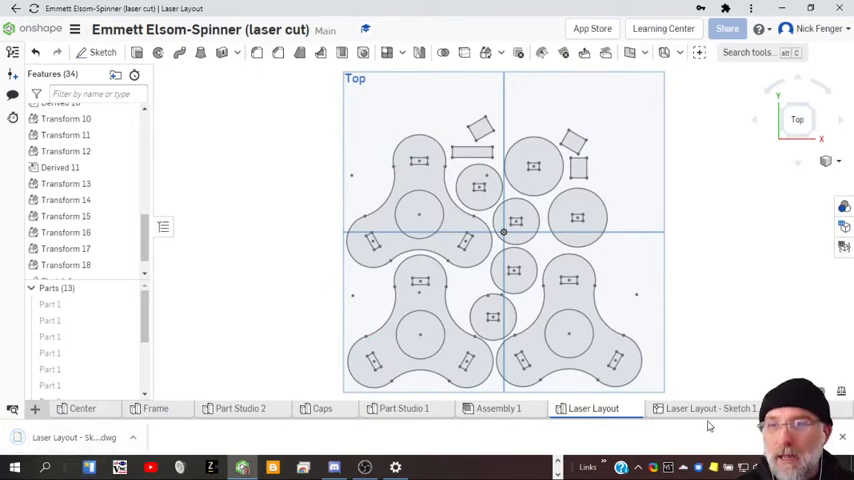
- Review the exported DWG's Layout1 sheet, then dismiss the DWG tab
click(710, 408)
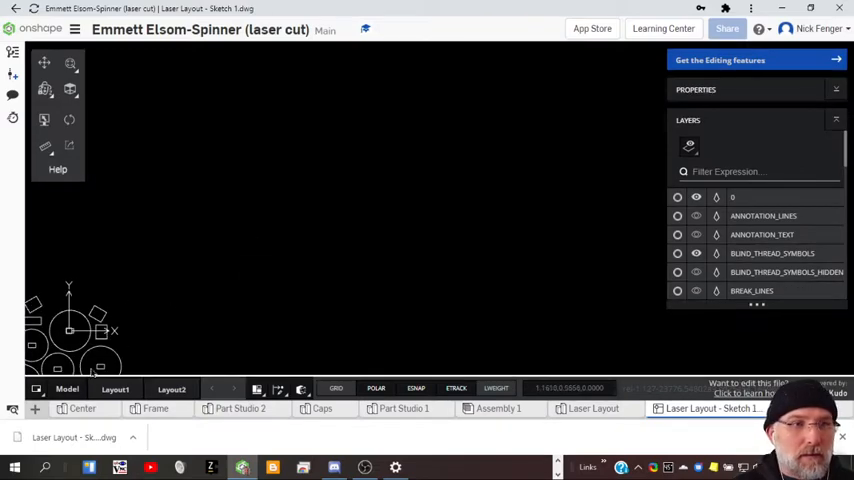
click(114, 388)
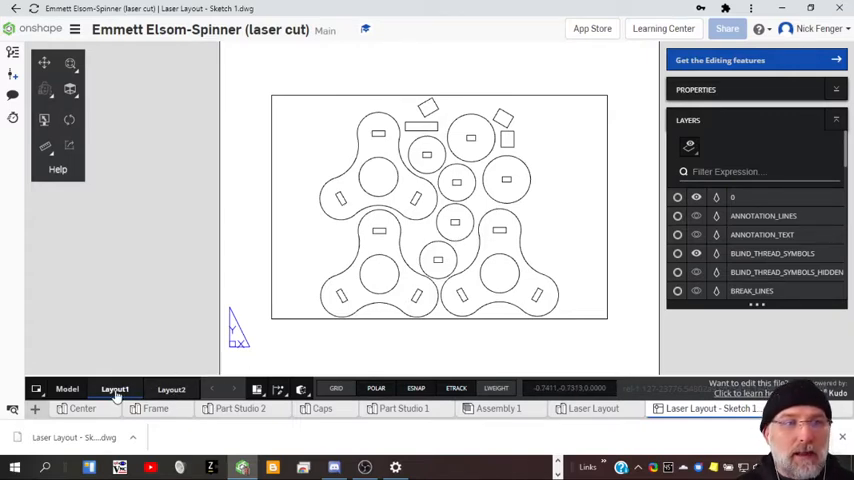
mouse_move(450, 336)
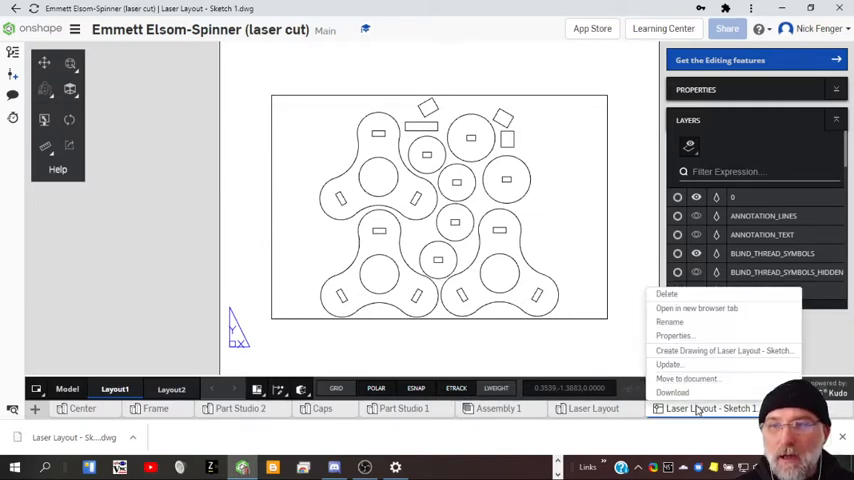
mouse_move(688, 392)
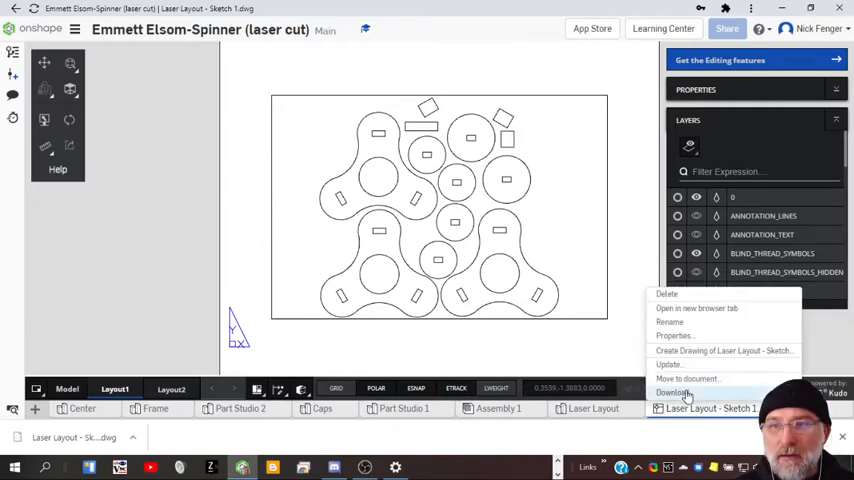
click(674, 392)
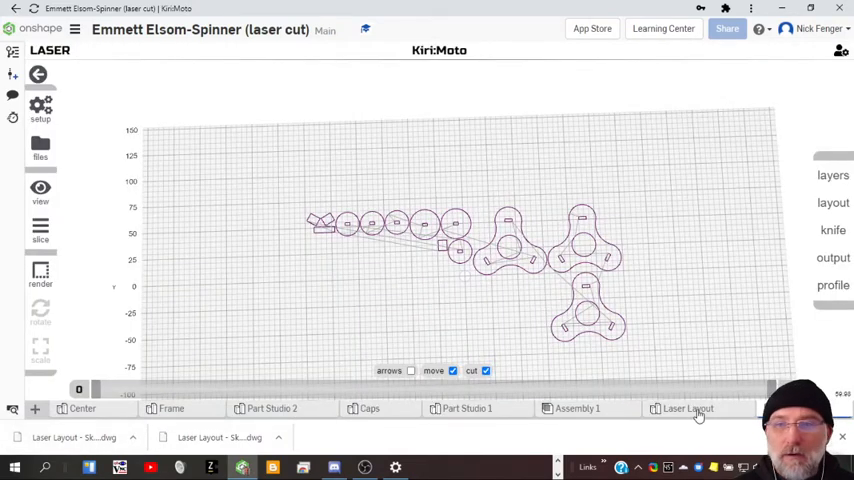
- From Laser Layout, export Sketch 1 as a DWG again into another new tab
click(688, 408)
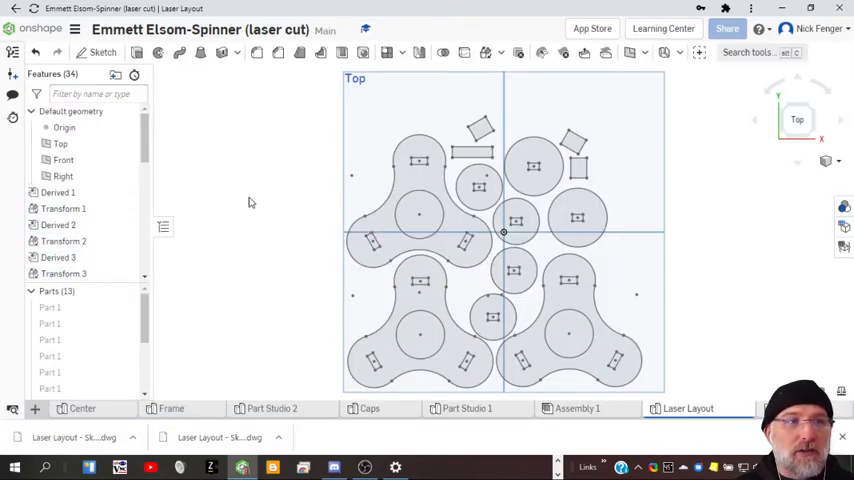
scroll(down, 3)
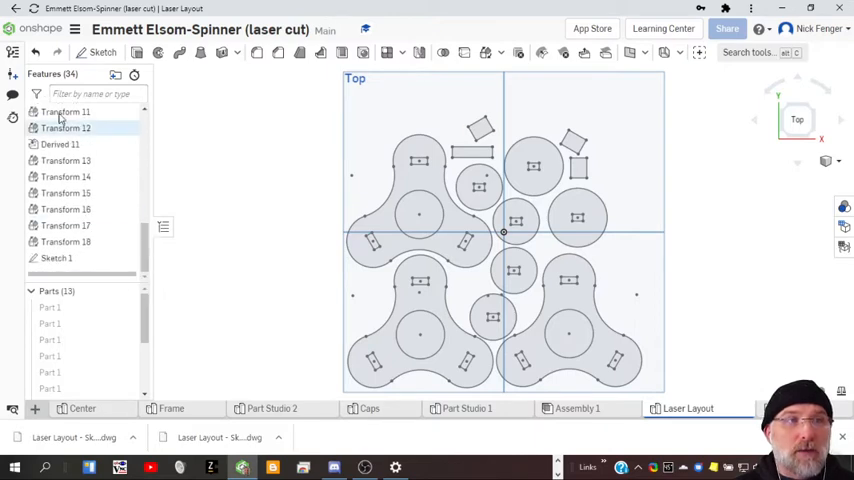
click(66, 240)
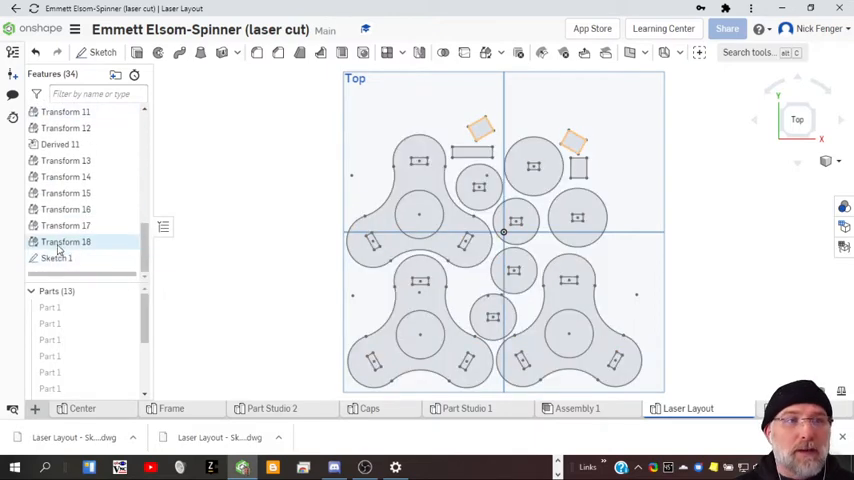
right_click(58, 256)
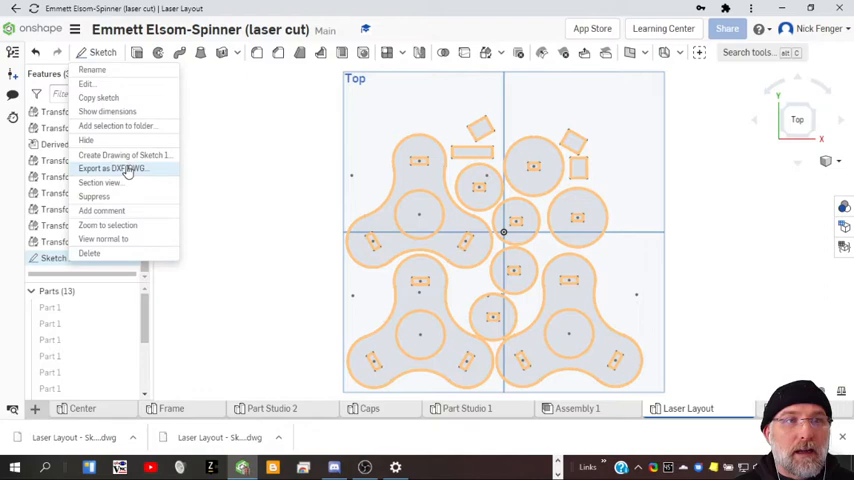
click(112, 168)
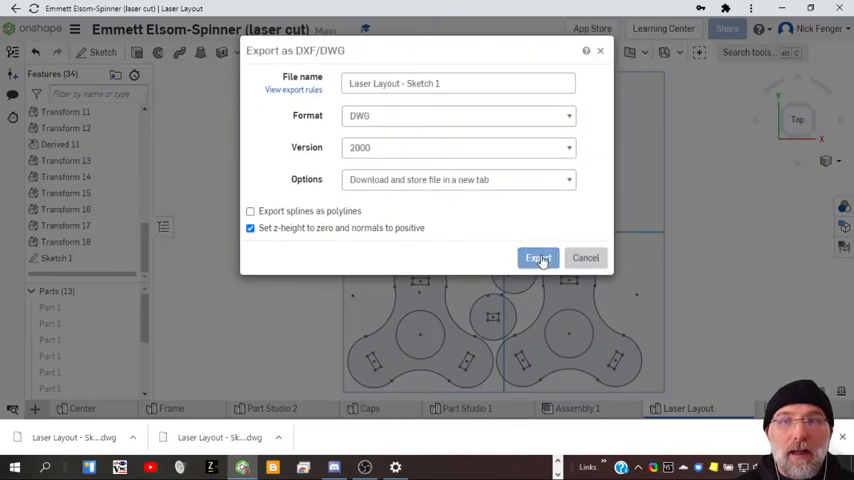
click(538, 258)
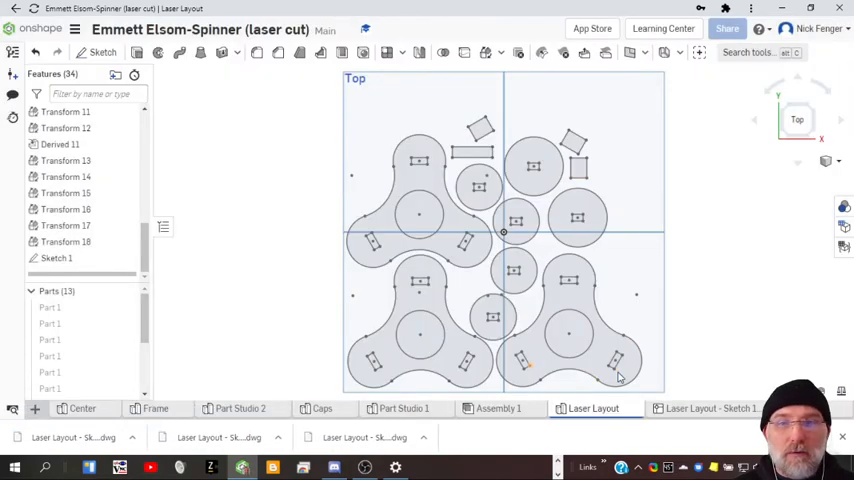
- View the newly exported Laser Layout - Sketch 1 DWG with all nested spinner outlines
click(710, 408)
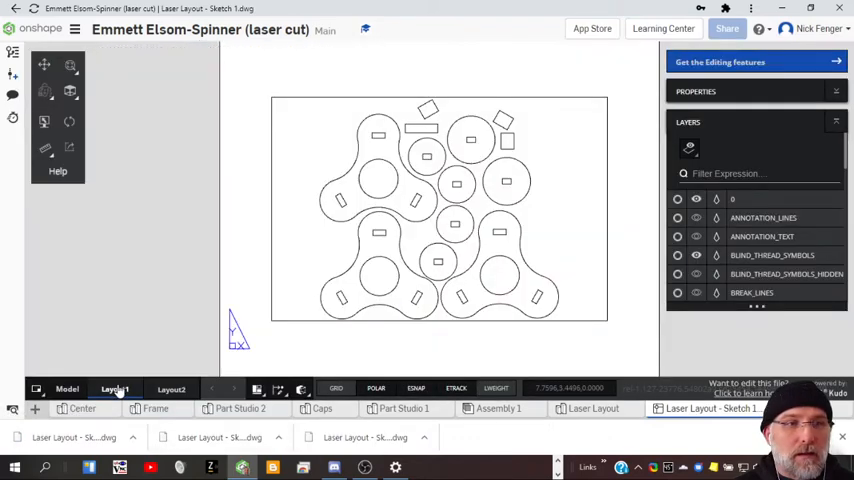
mouse_move(500, 270)
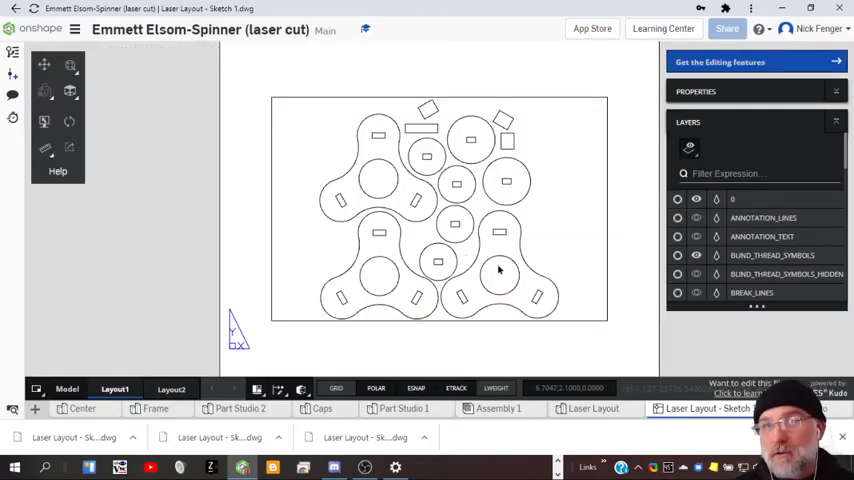
mouse_move(420, 222)
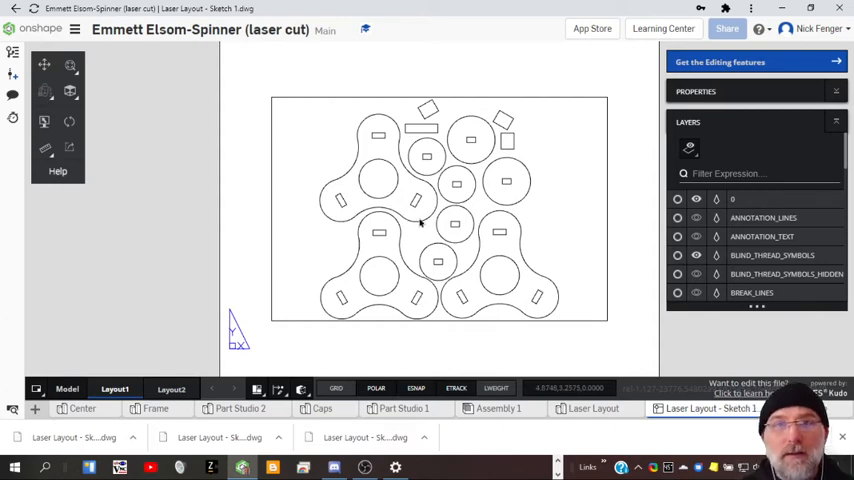